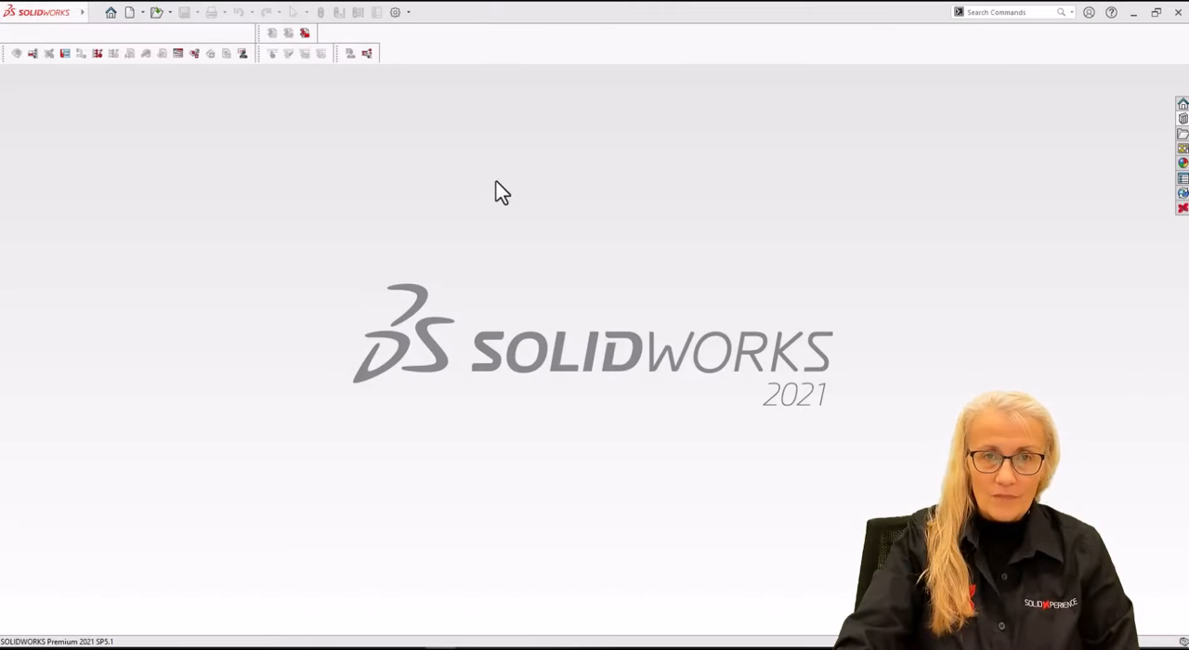
pyautogui.moveTo(603, 212)
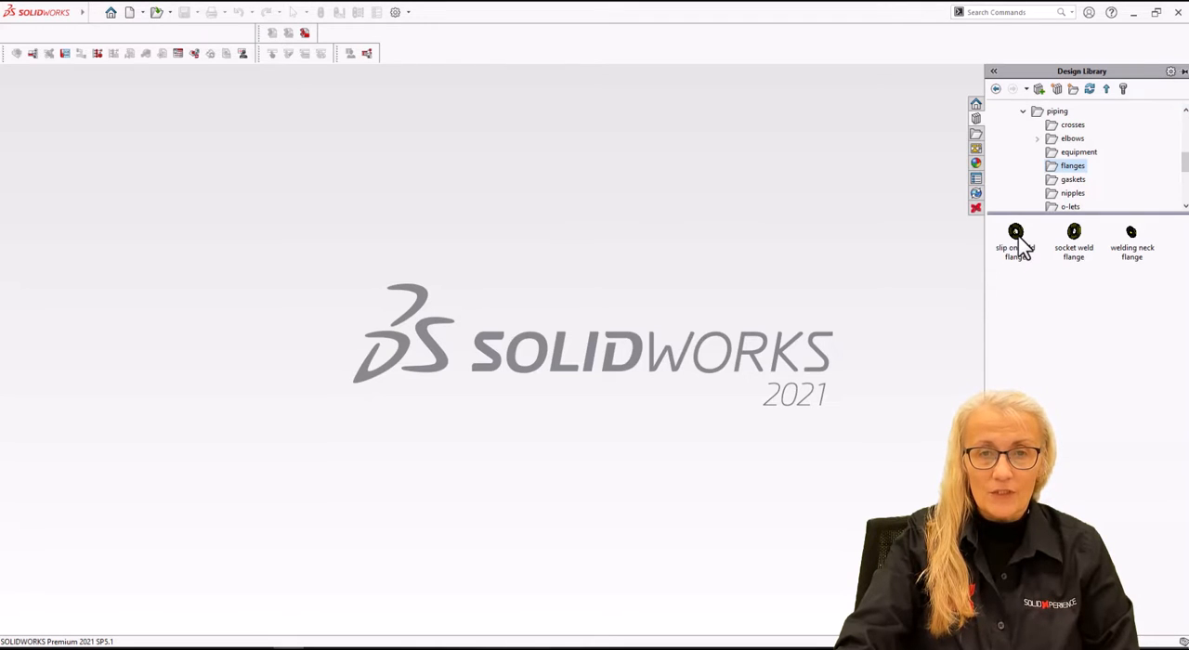
pyautogui.moveTo(1014, 240)
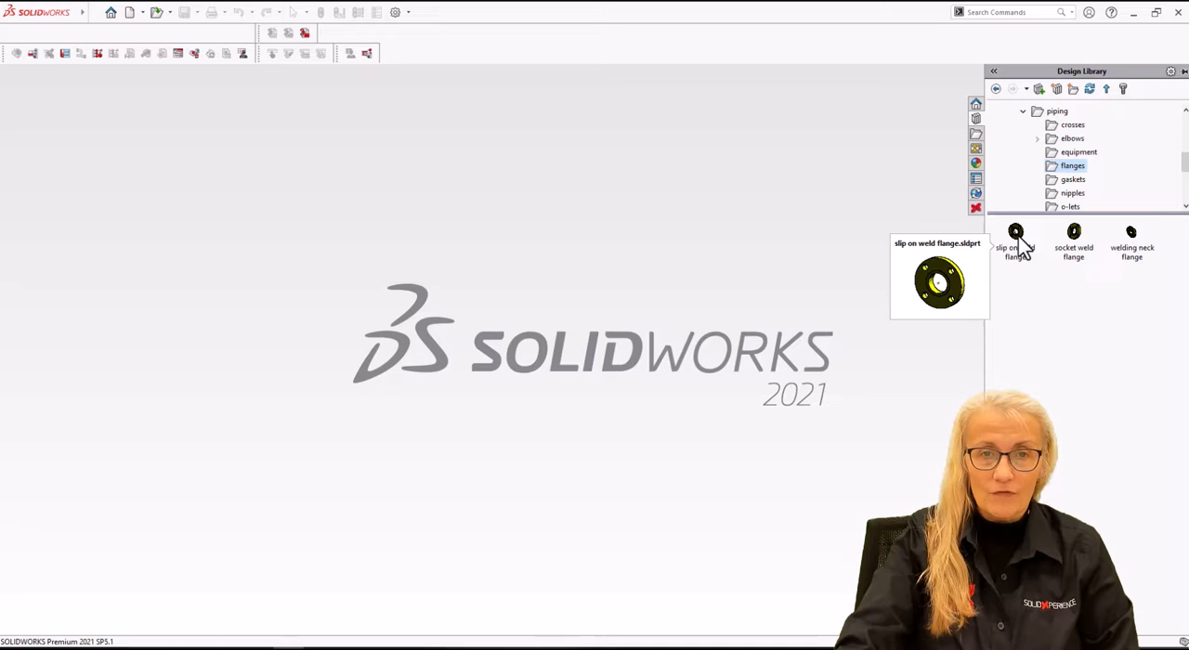
# Open slip on weld flange.sldprt from the piping > flanges Design Library folder
pyautogui.click(1014, 251)
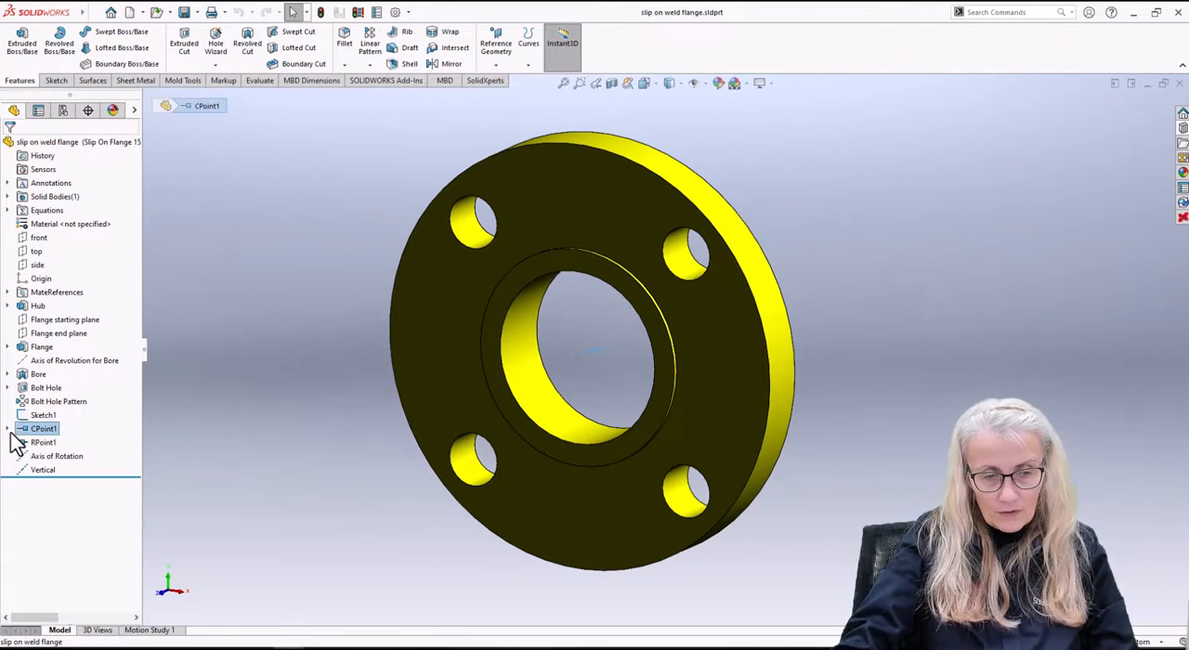
# Edit Sketch1 of the flange to review the connection-point dimension
pyautogui.doubleClick(45, 428)
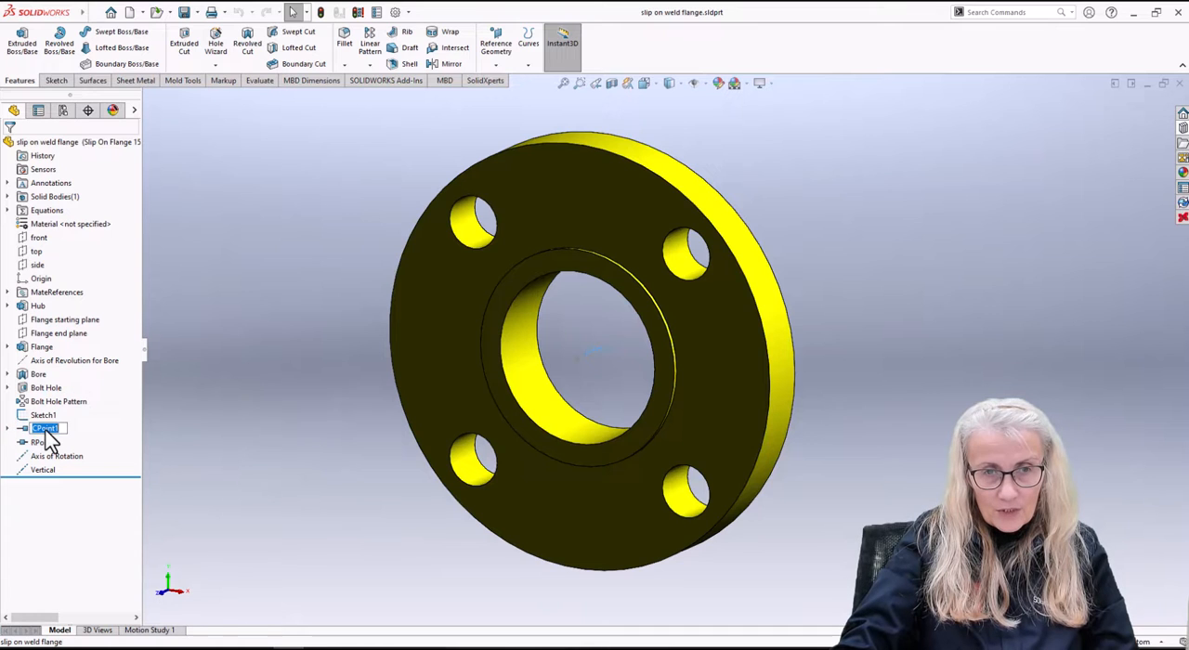
pyautogui.click(43, 417)
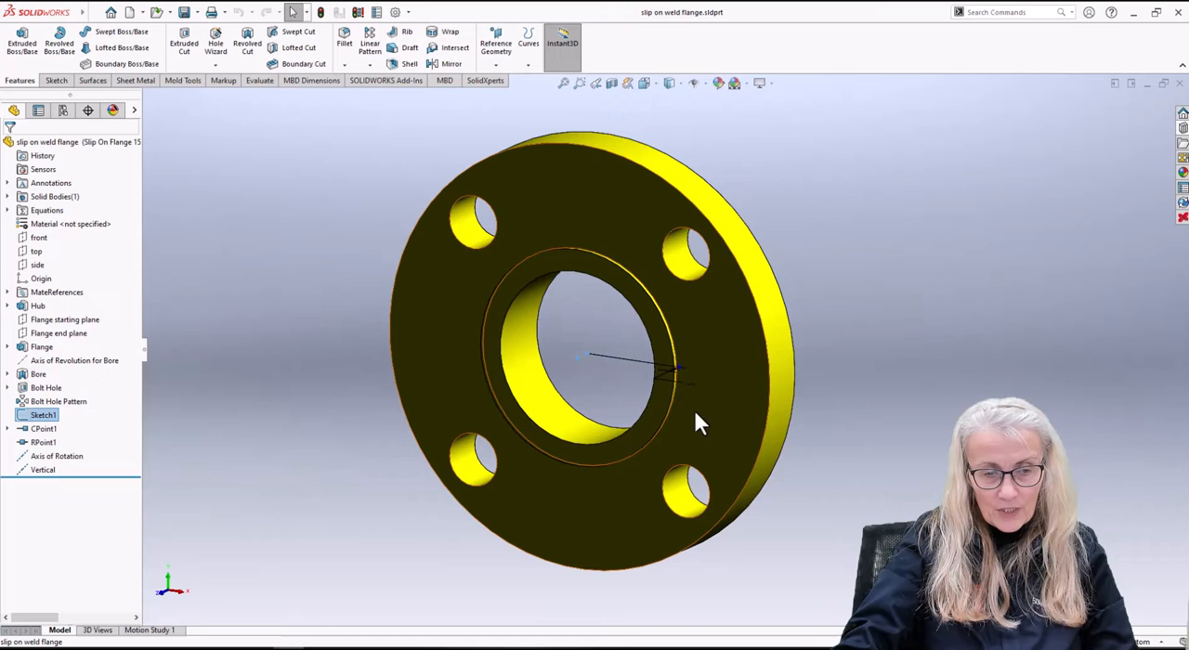
pyautogui.rightClick(42, 416)
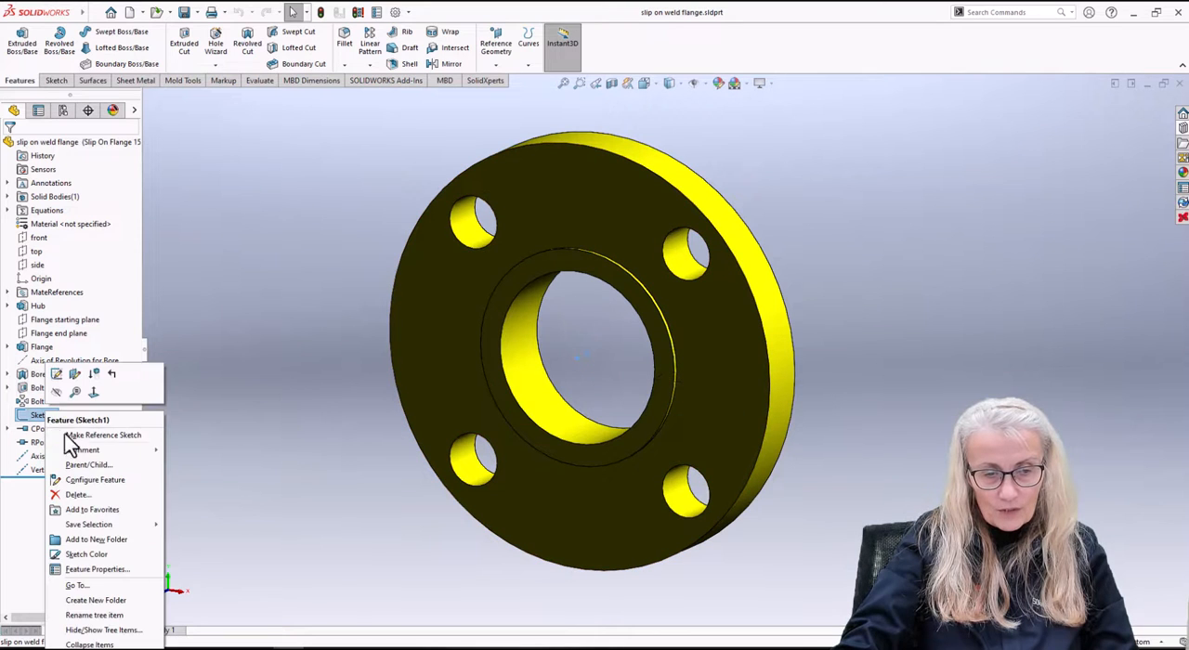
pyautogui.click(95, 480)
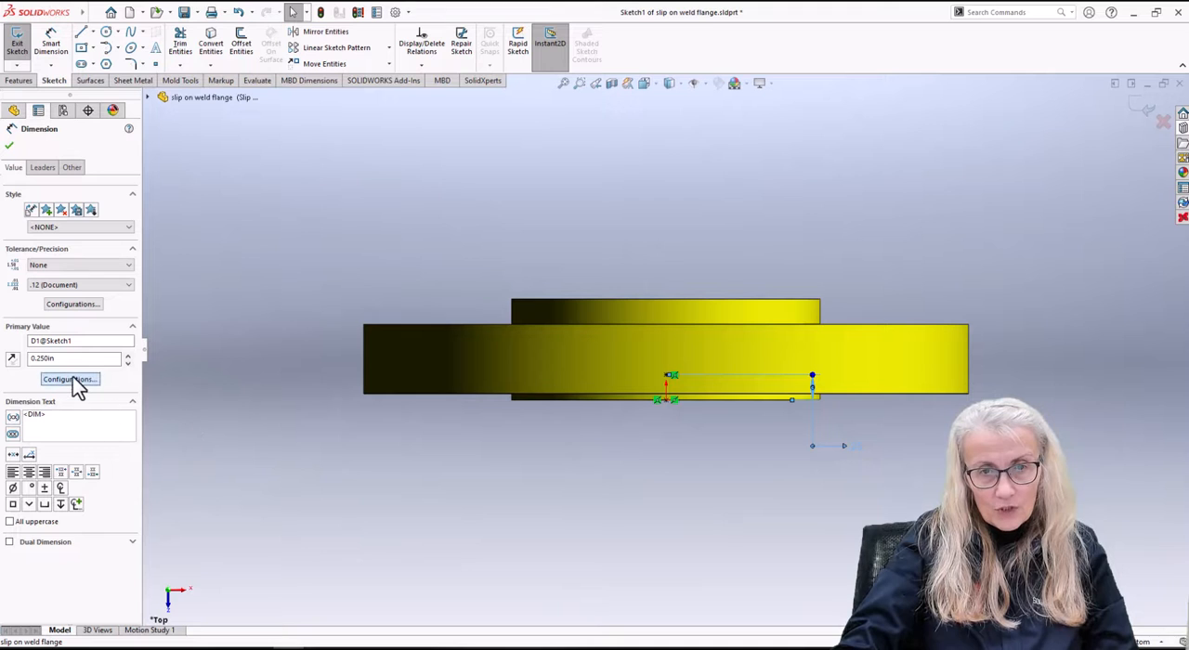
# Review the dimension's Configurations scope in the PropertyManager, then exit the sketch
pyautogui.click(70, 379)
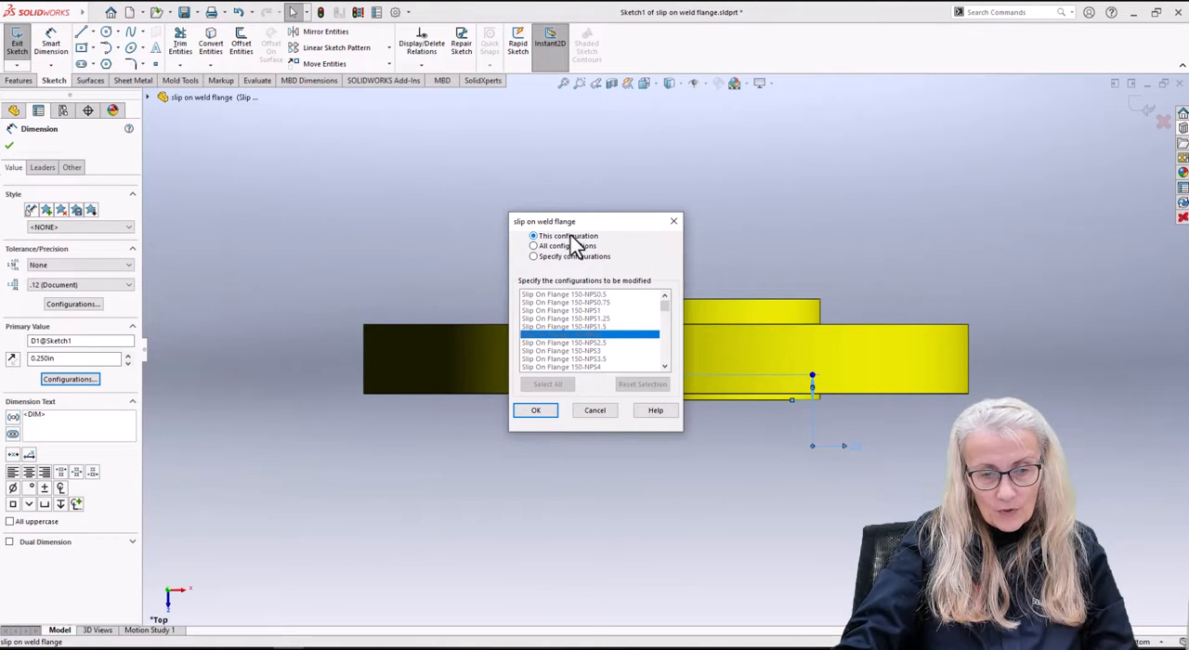
pyautogui.click(535, 408)
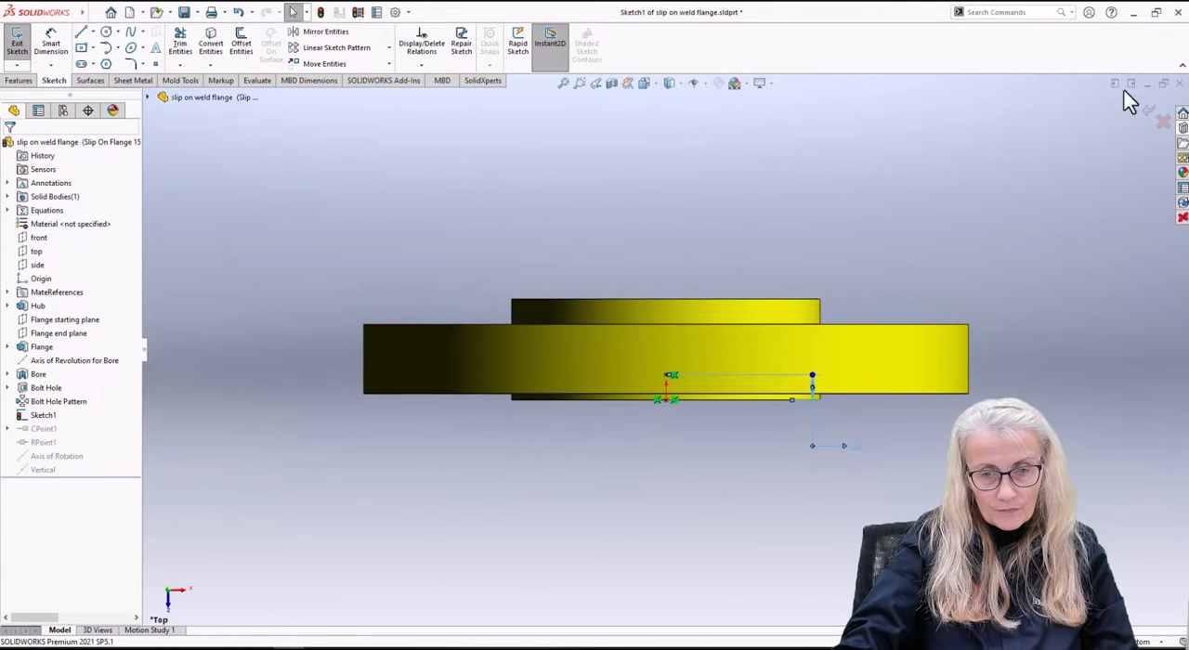
pyautogui.click(16, 45)
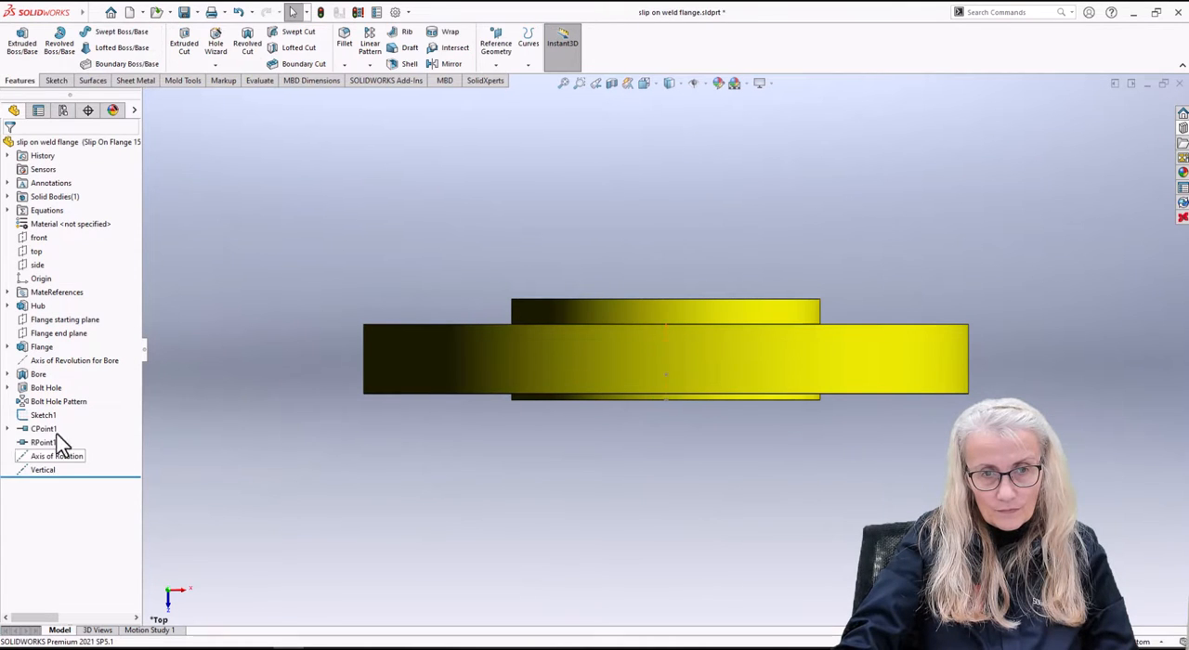
# Configure Sketch1's D1 per configuration, setting the first sizes to 0.13in instead of 0.25in
pyautogui.rightClick(43, 417)
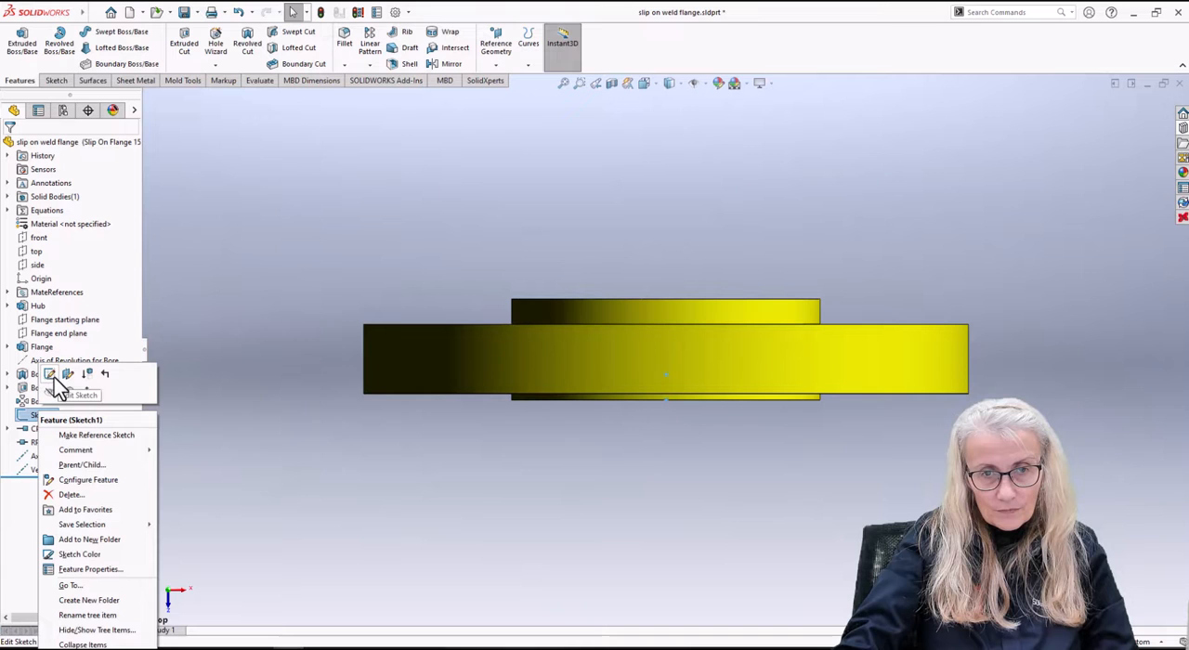
pyautogui.click(89, 479)
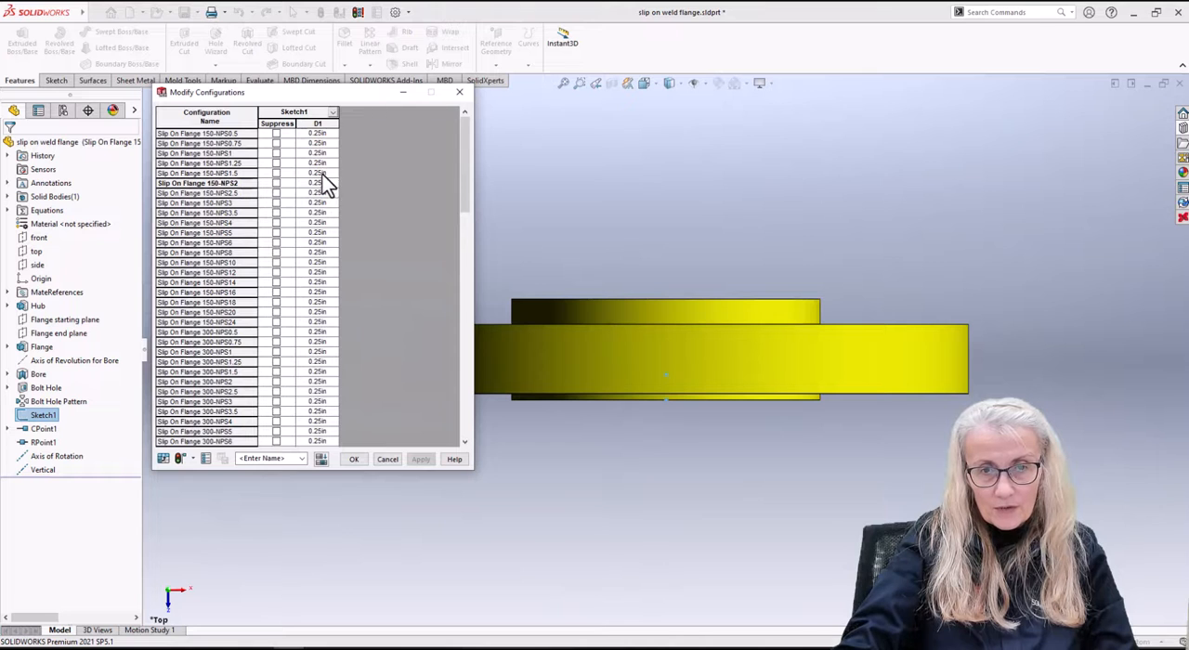
pyautogui.click(317, 182)
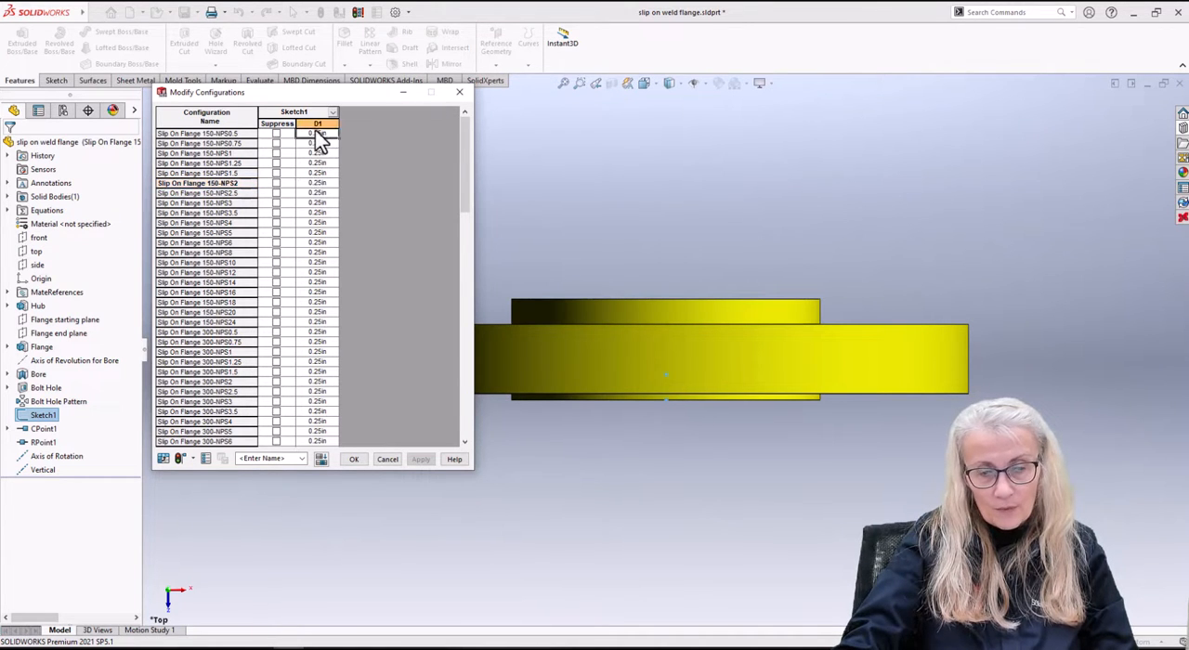
pyautogui.click(201, 134)
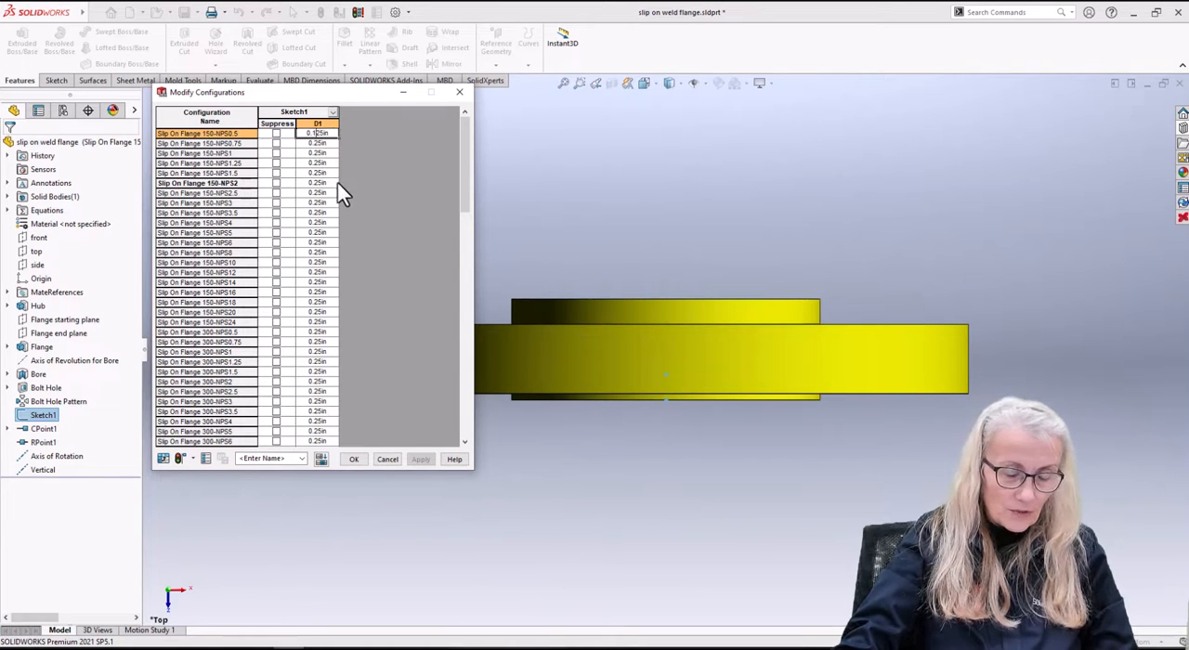
pyautogui.write('0.13in')
pyautogui.click(317, 292)
pyautogui.write('0.5')
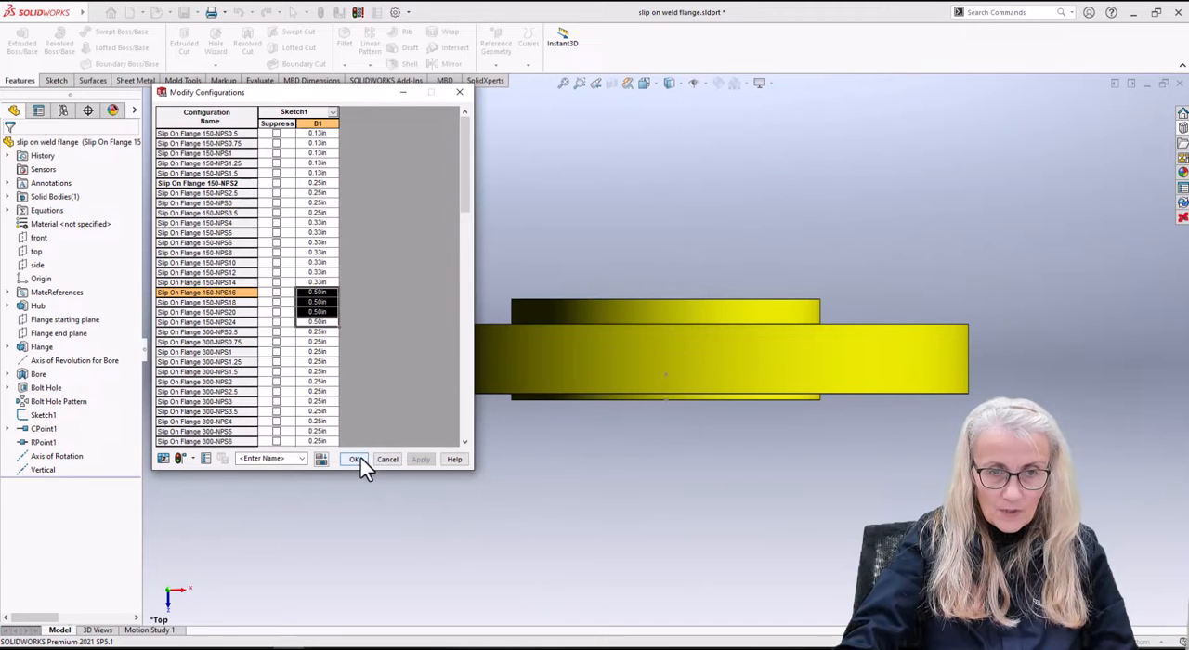
pyautogui.click(353, 459)
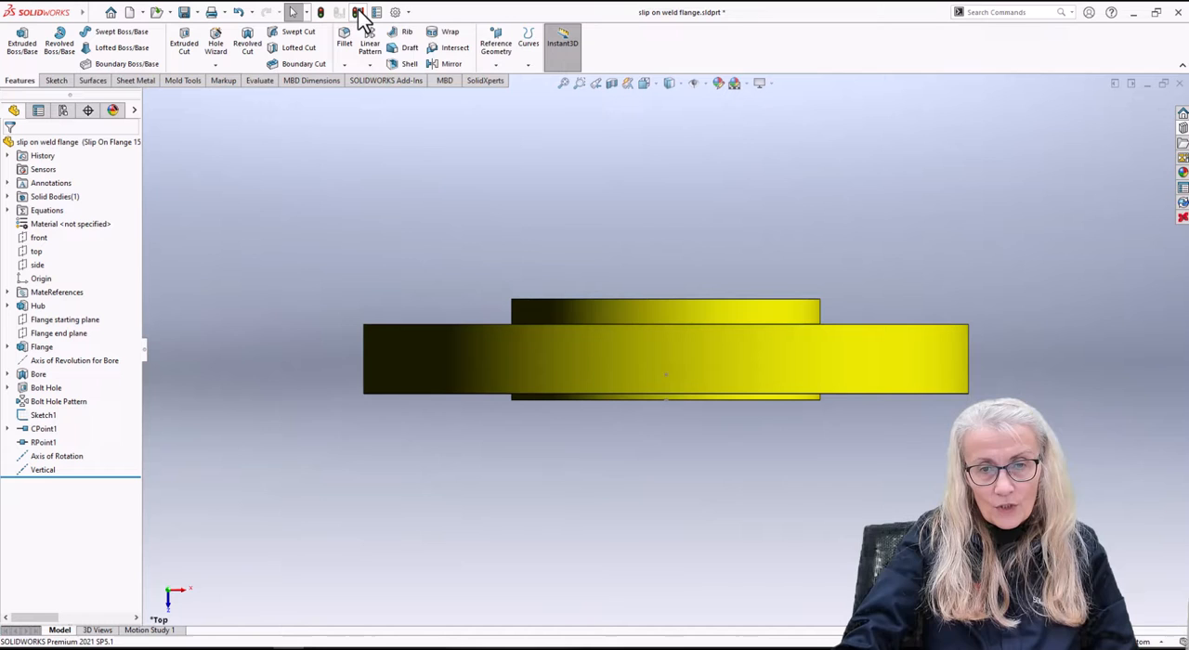
pyautogui.moveTo(361, 17)
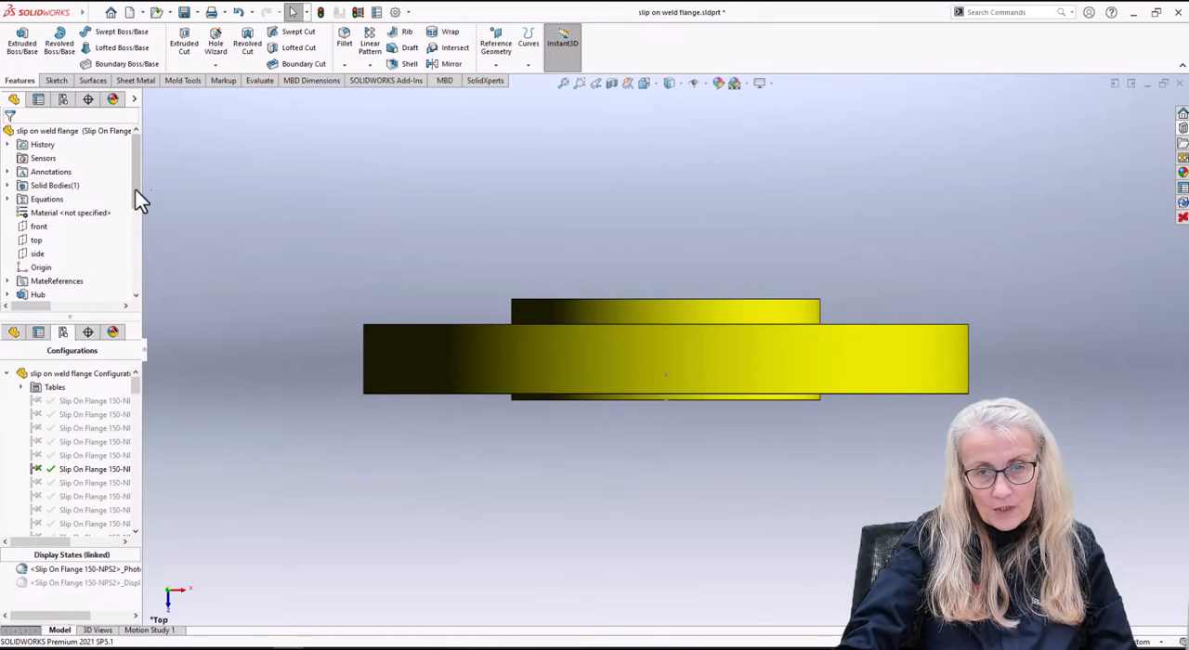
# Activate the Slip On Flange 150-NPS0.5 configuration from the ConfigurationManager
pyautogui.scroll(-3)
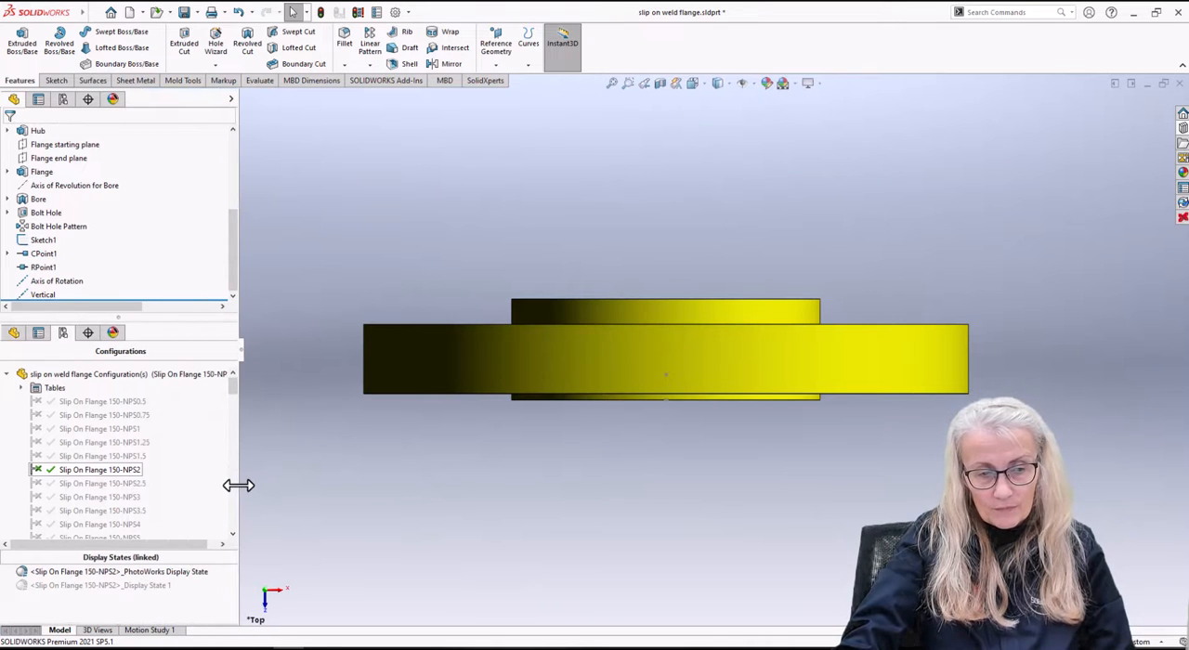
pyautogui.click(101, 470)
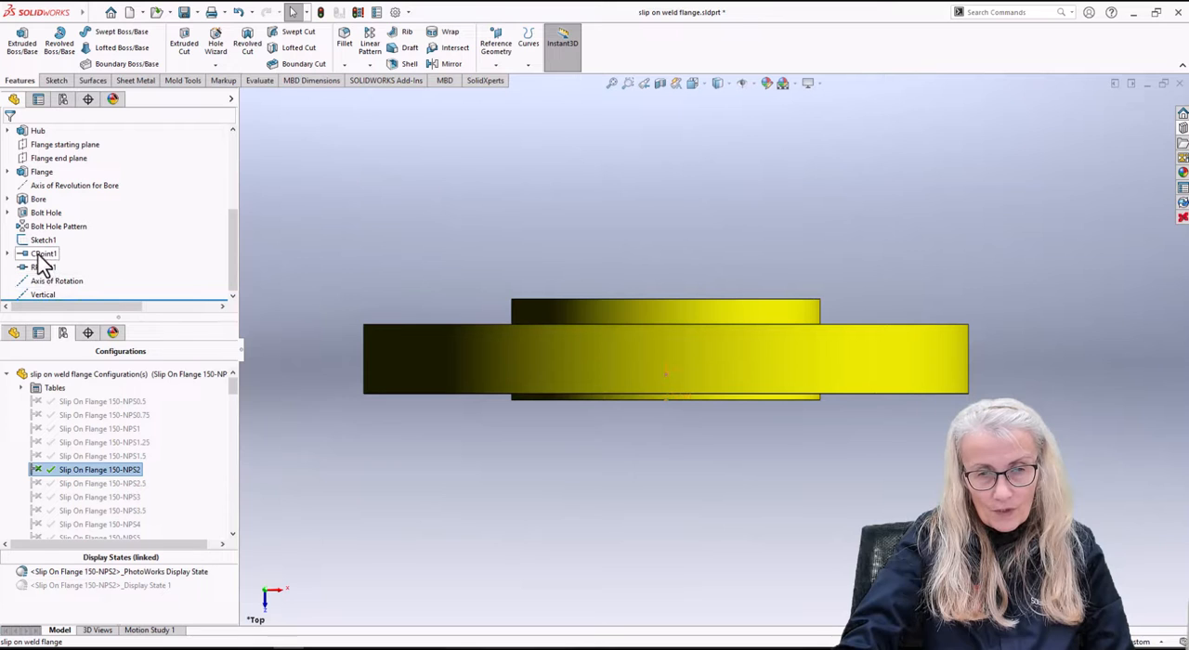
pyautogui.click(43, 239)
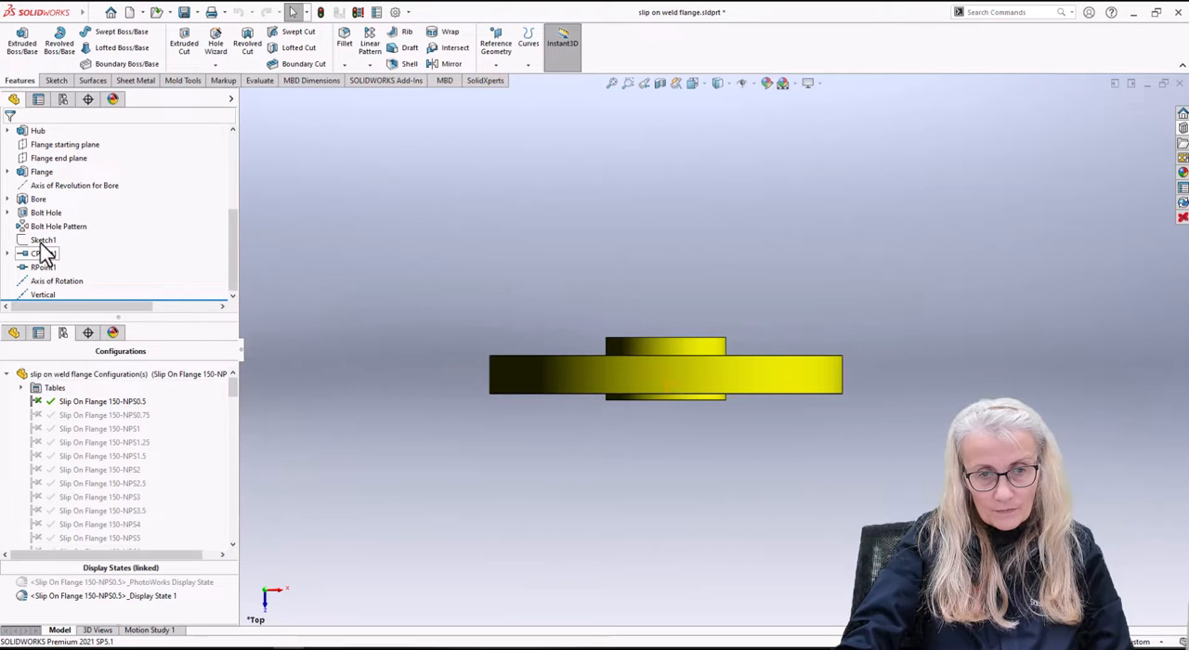
pyautogui.click(43, 240)
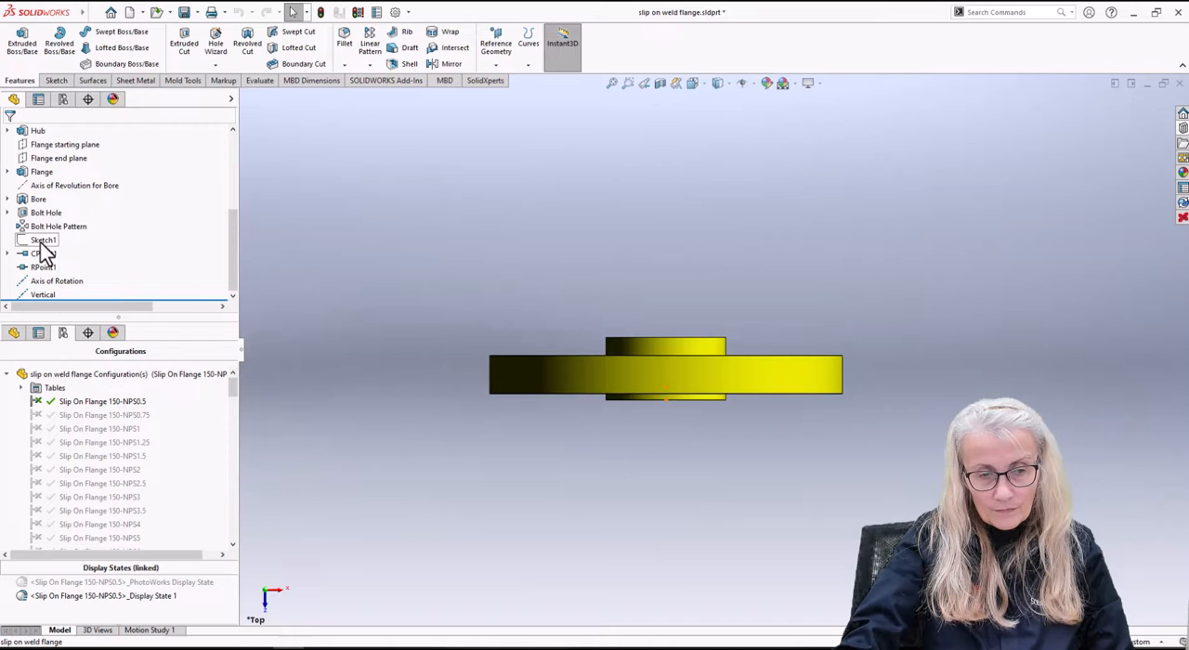
pyautogui.click(43, 240)
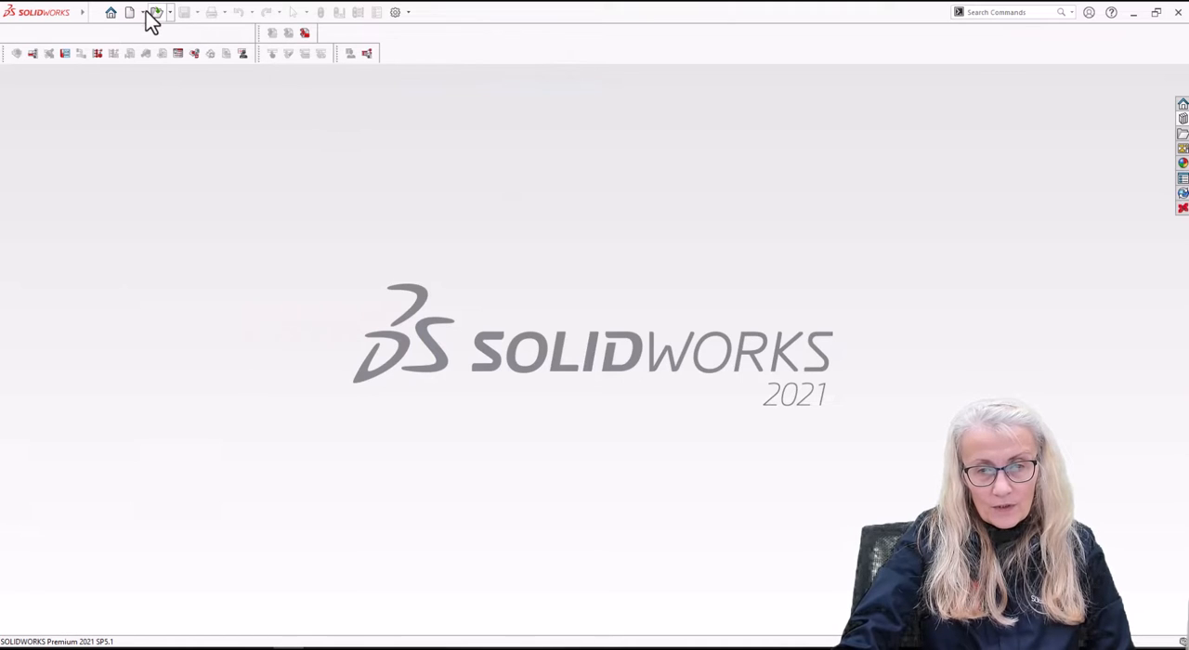
# Start a new assembly and place a slip on weld flange, saving route Pipe_4-Assem1 internally
pyautogui.click(130, 11)
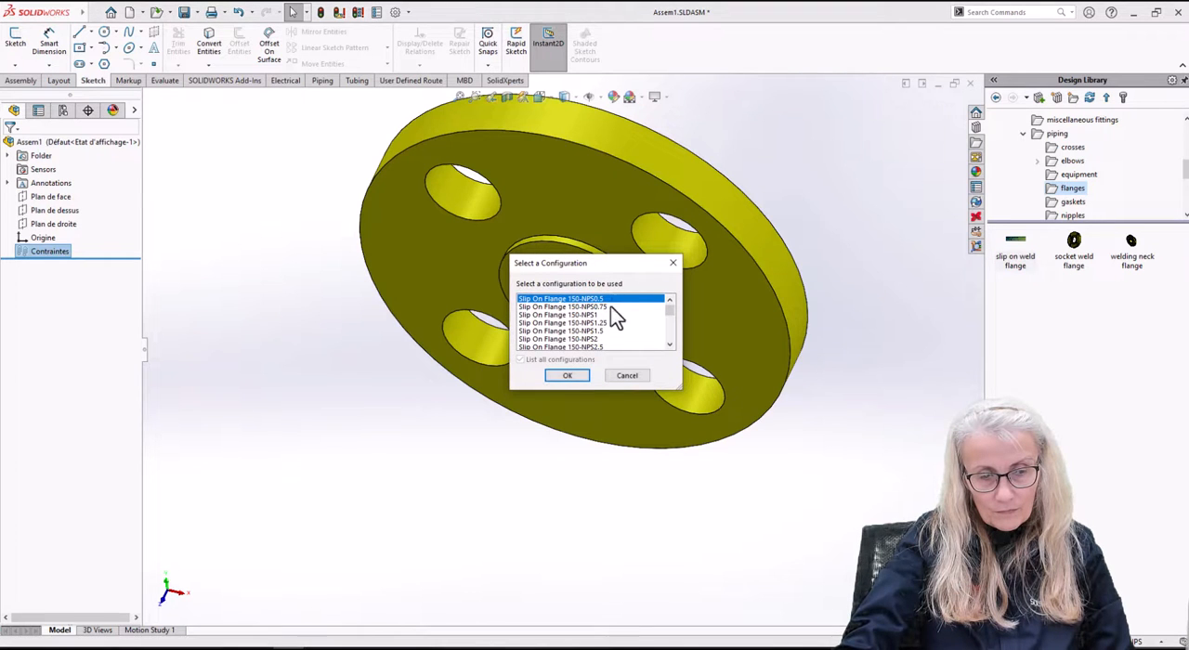
pyautogui.click(567, 375)
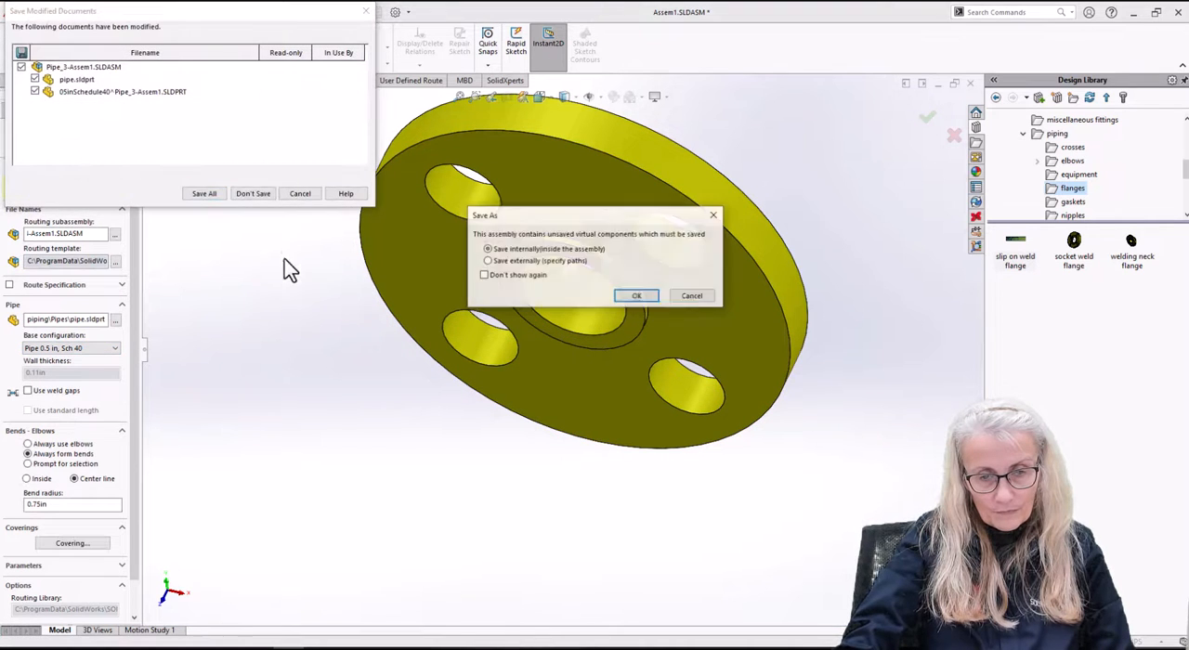
pyautogui.click(635, 295)
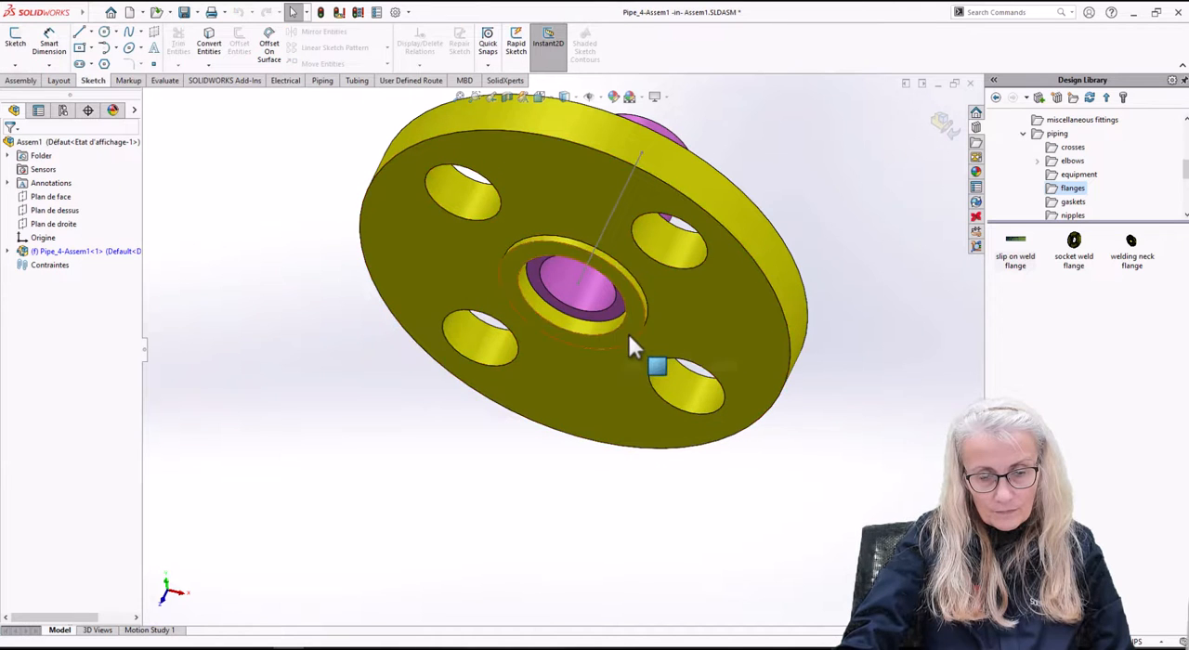
pyautogui.moveTo(654, 368)
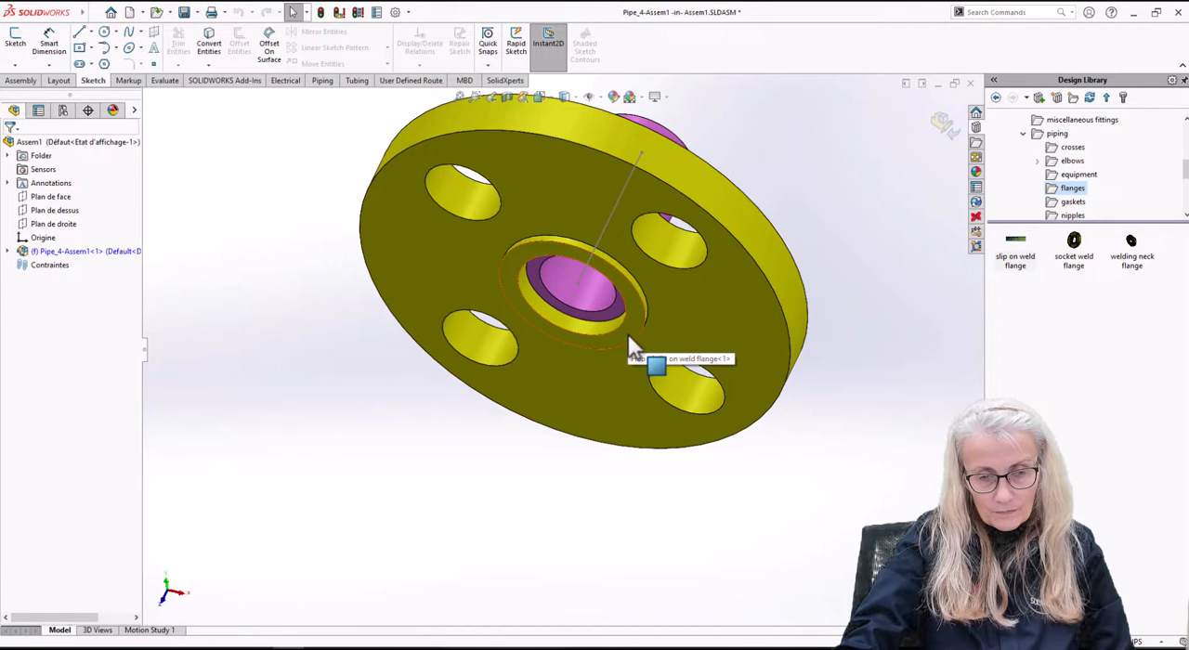
pyautogui.click(636, 349)
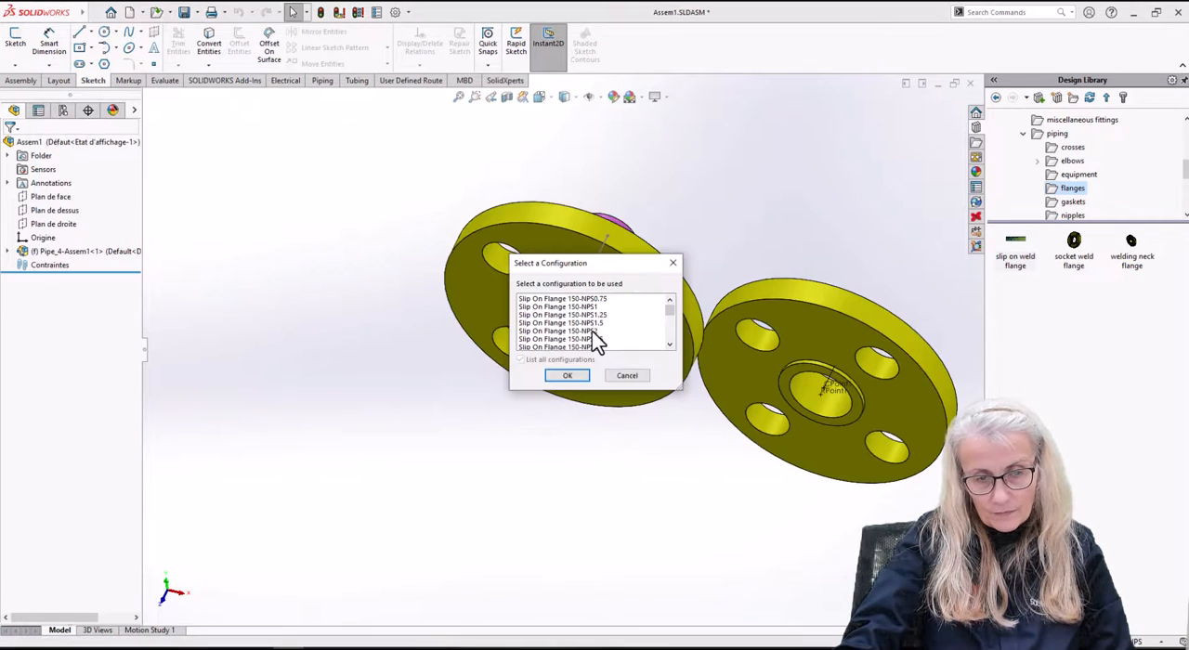
# Add a second slip on weld flange in a larger configuration, starting route Pipe_5
pyautogui.click(567, 376)
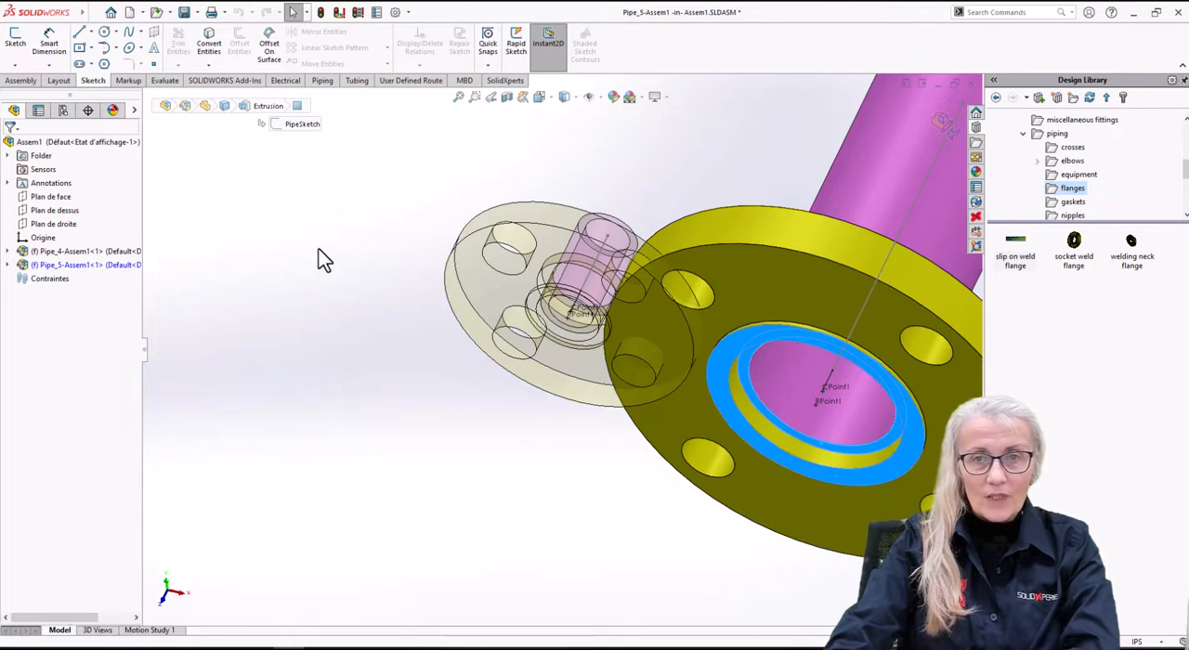
pyautogui.moveTo(635, 164)
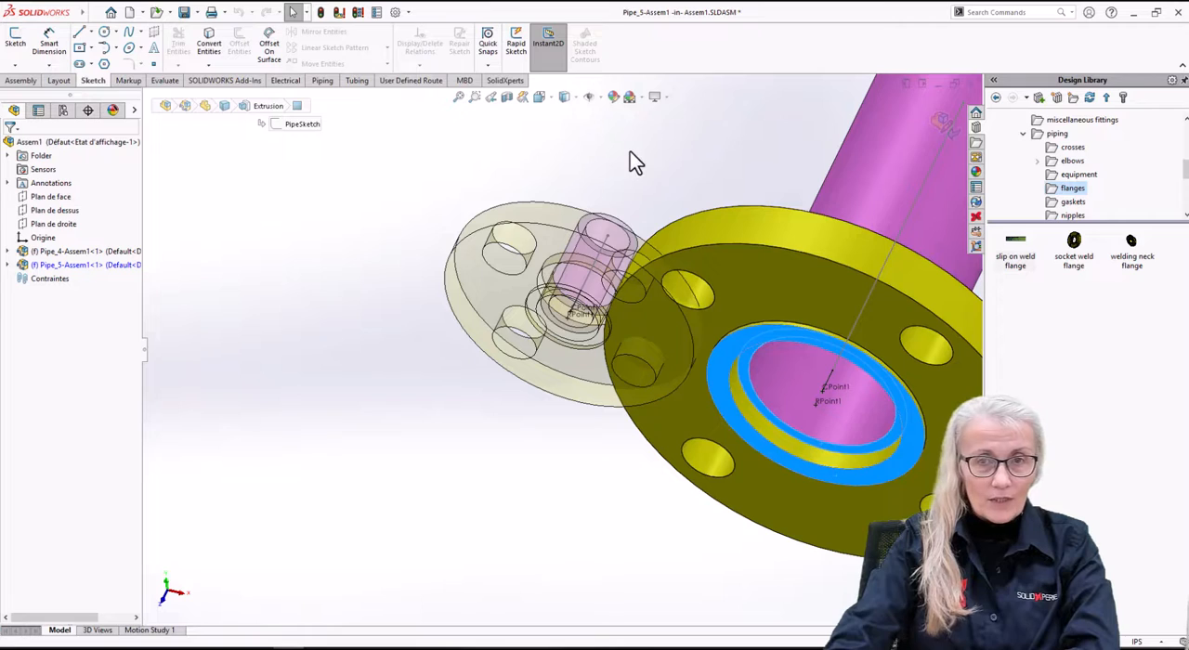
pyautogui.moveTo(511, 158)
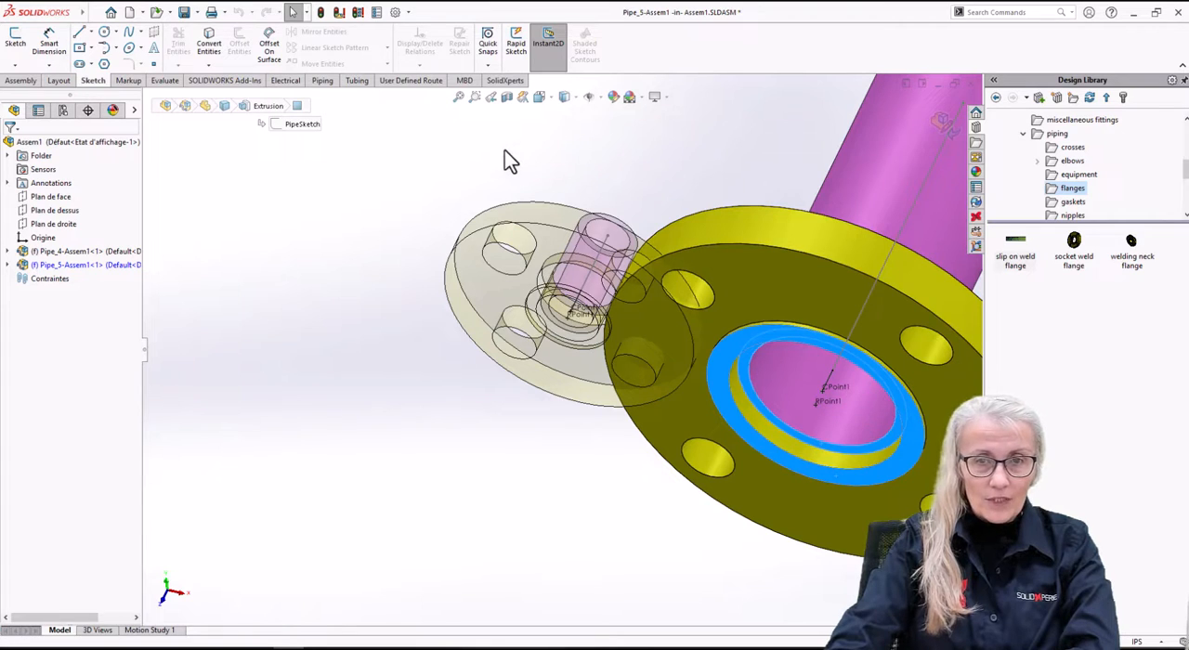